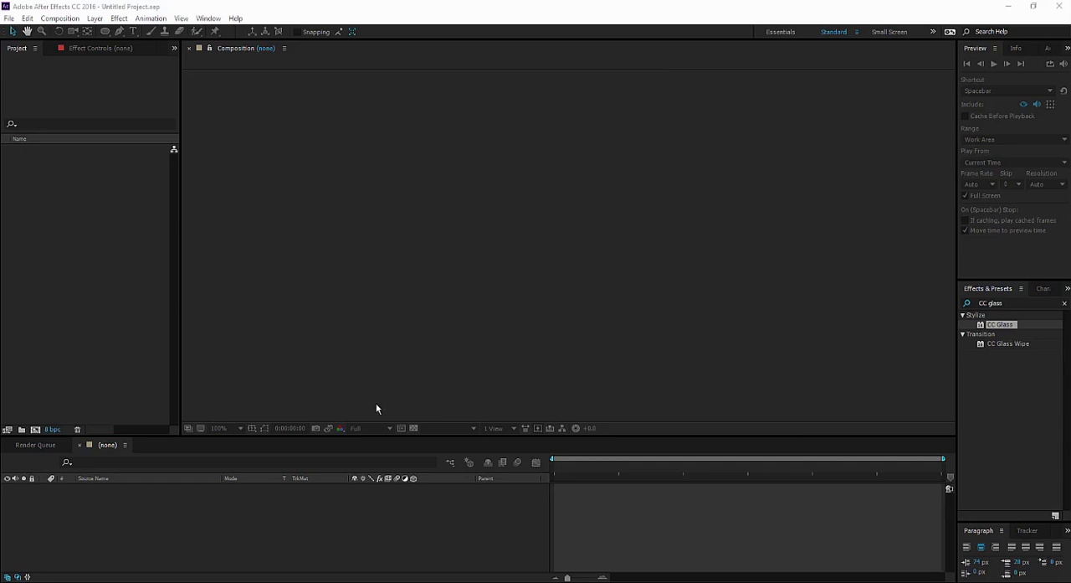
mouse_move(373, 415)
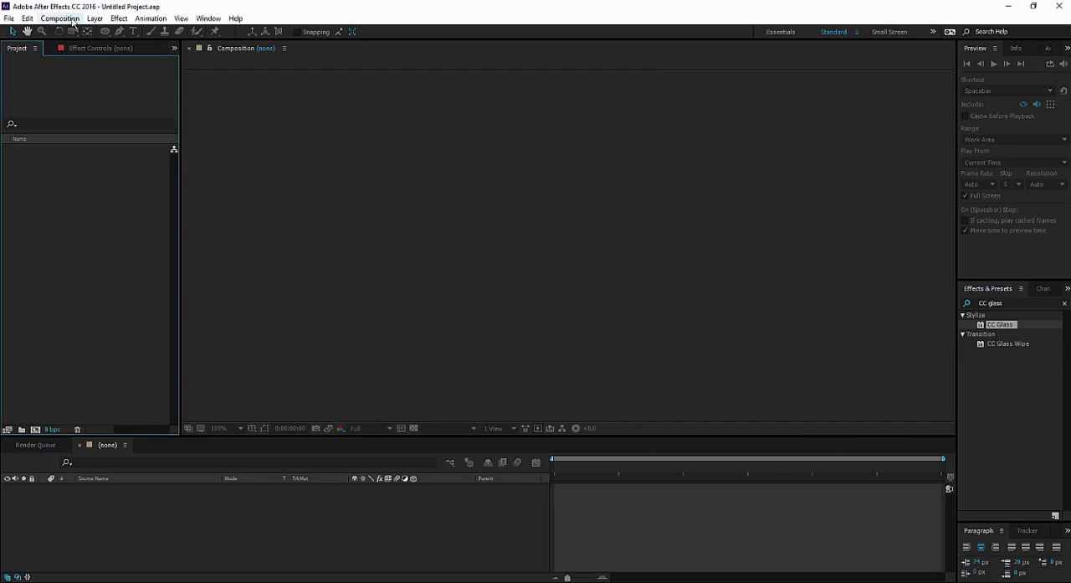
- Create a new 1280x720 composition, Comp 1, with default settings
left_click(60, 16)
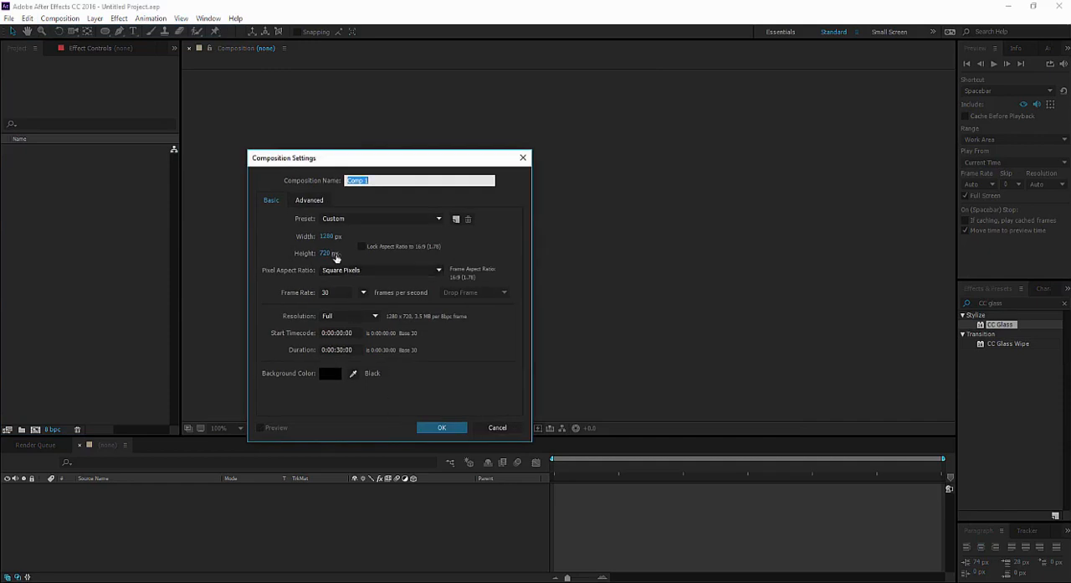
left_click(442, 427)
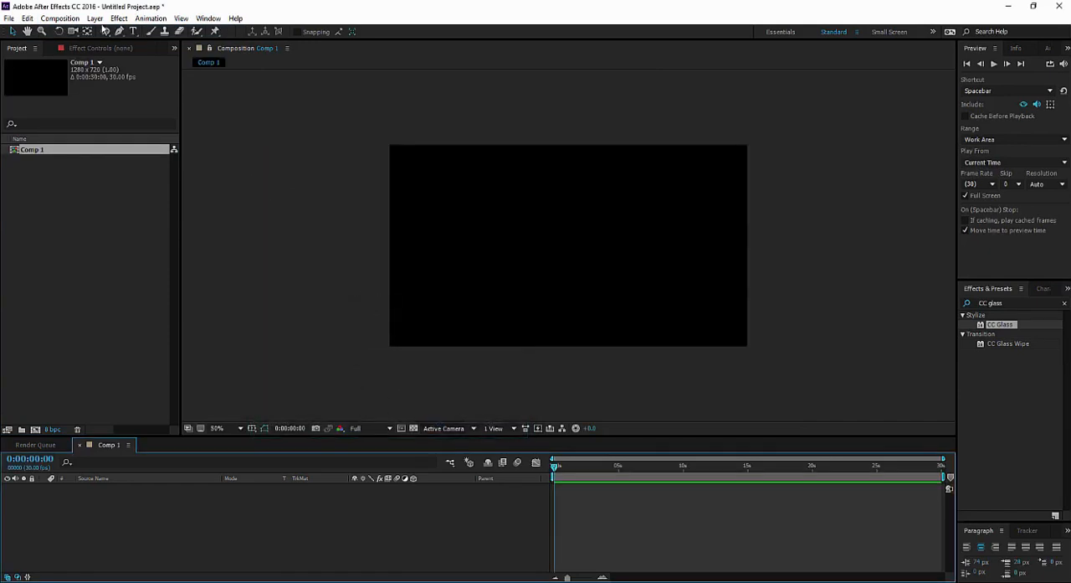
- Add a full-frame white solid layer, White Solid 1, to Comp 1
left_click(94, 16)
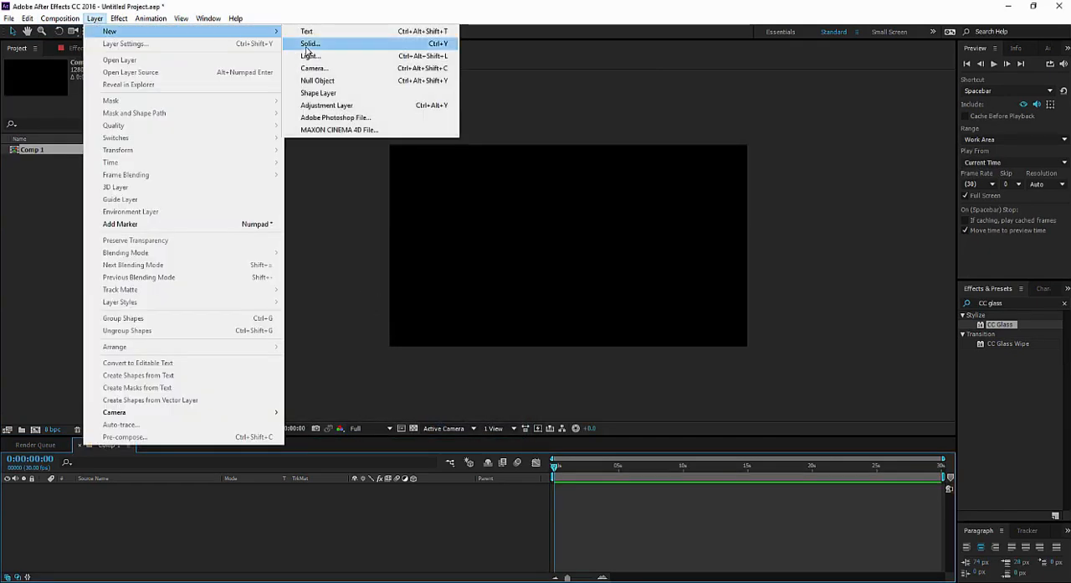
left_click(309, 43)
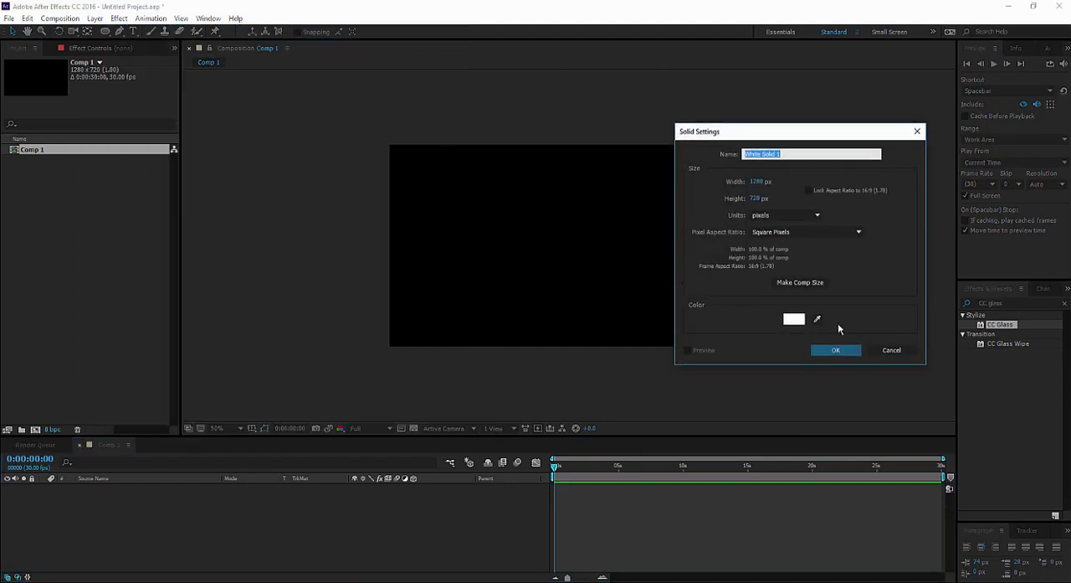
left_click(834, 348)
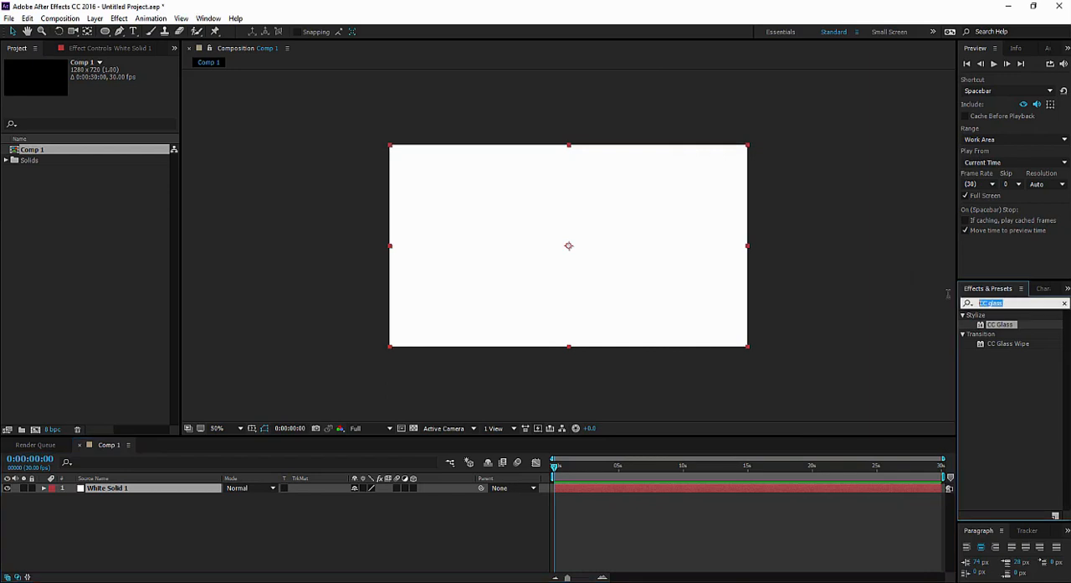
- Apply Fractal Noise to the solid and reach its transform settings for the star specks
type("fract")
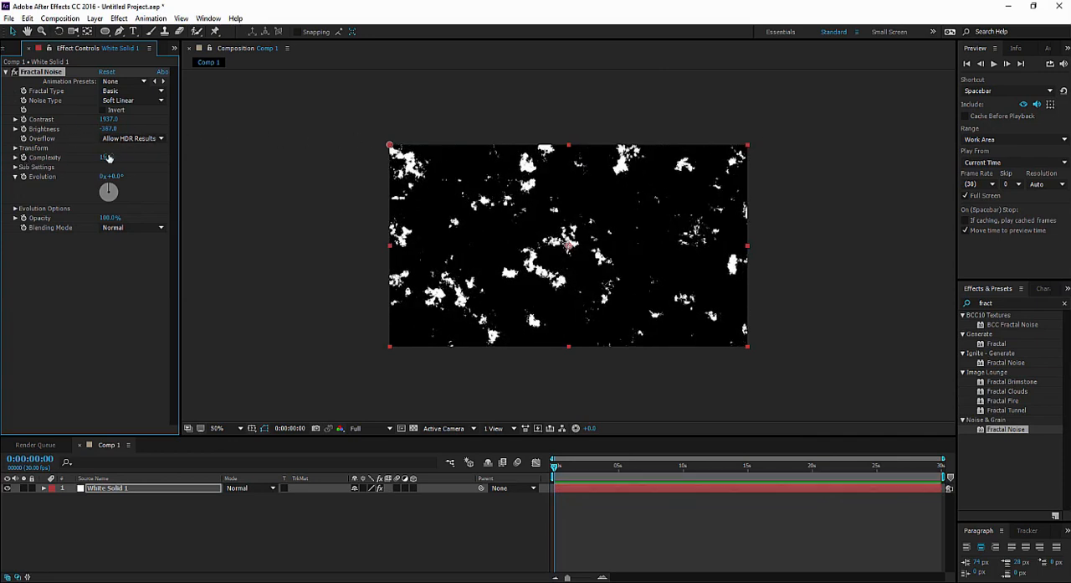
left_click(17, 147)
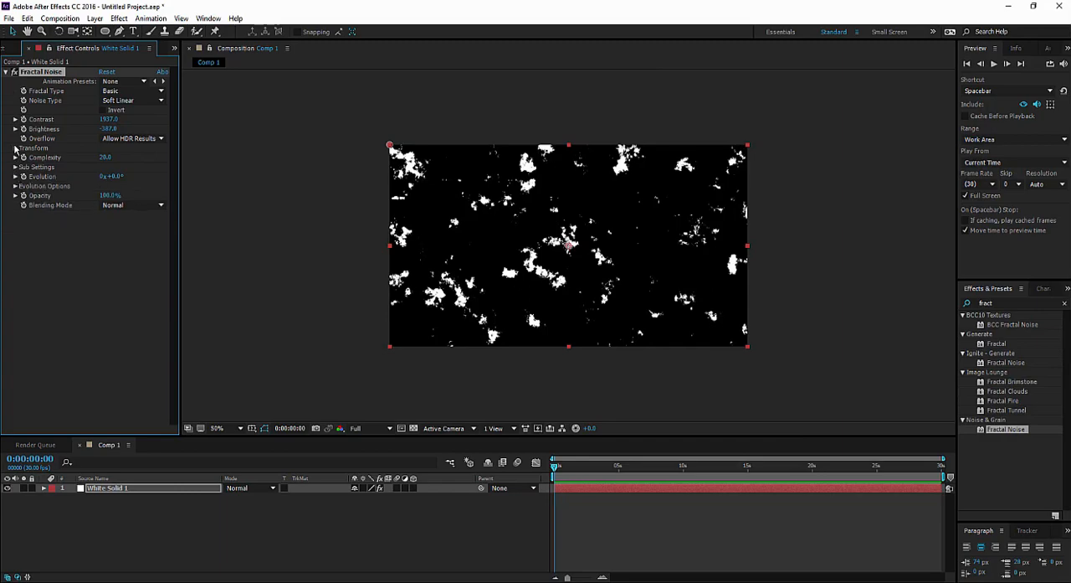
left_click(15, 148)
type("tint")
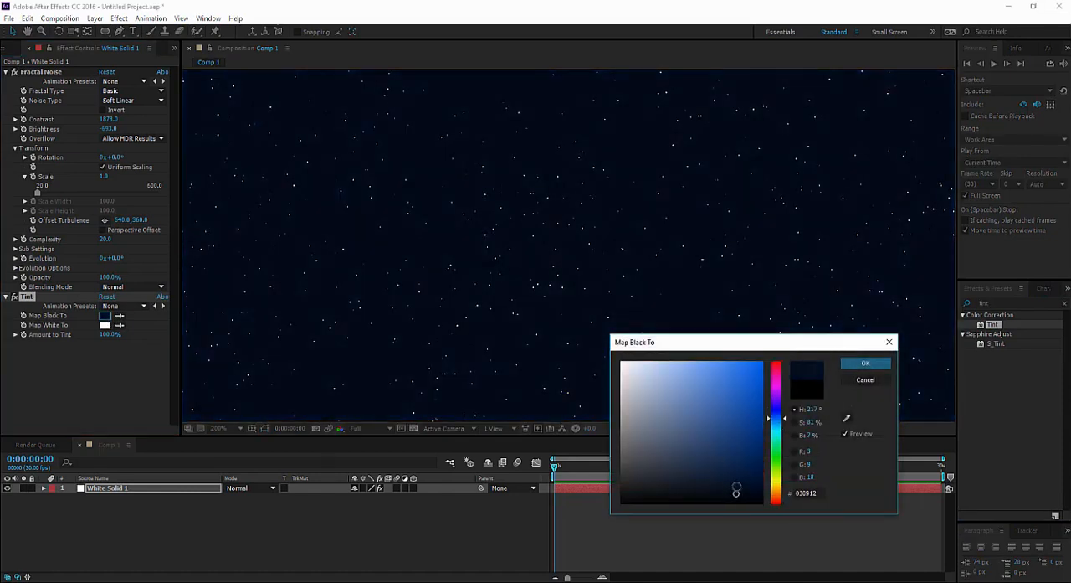
- Confirm the deep navy blue that Tint maps the sky's black tones to
left_click(865, 362)
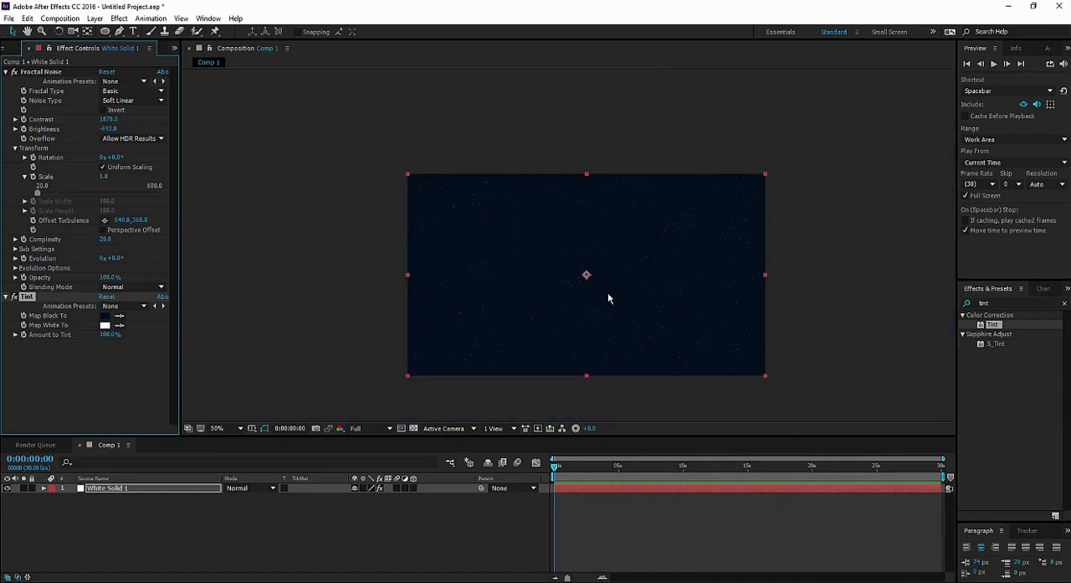
- Add a second white solid, White Solid 2, above the starfield and search for CC Sphere
left_click(93, 17)
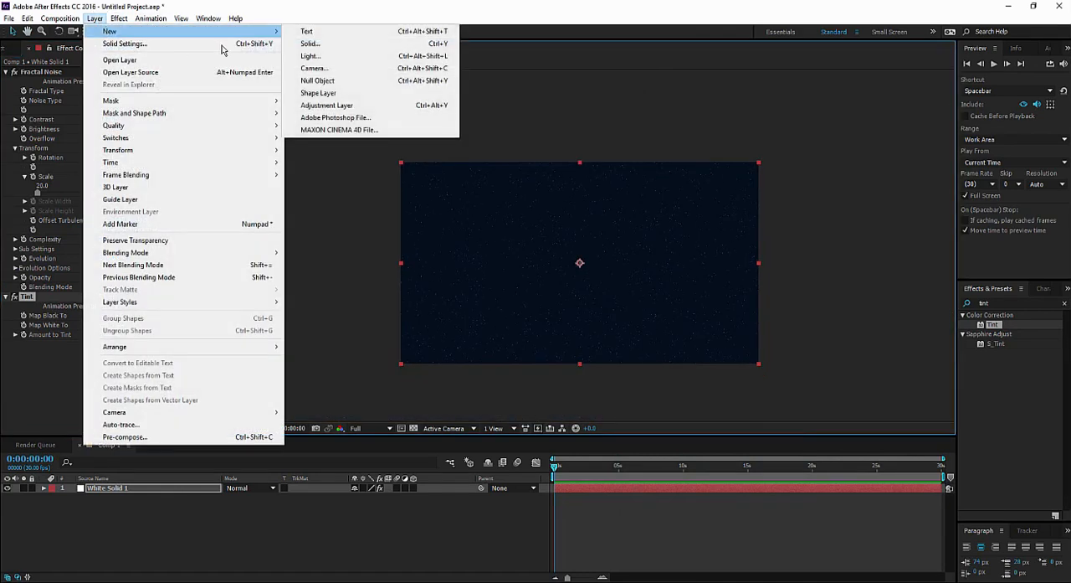
left_click(124, 44)
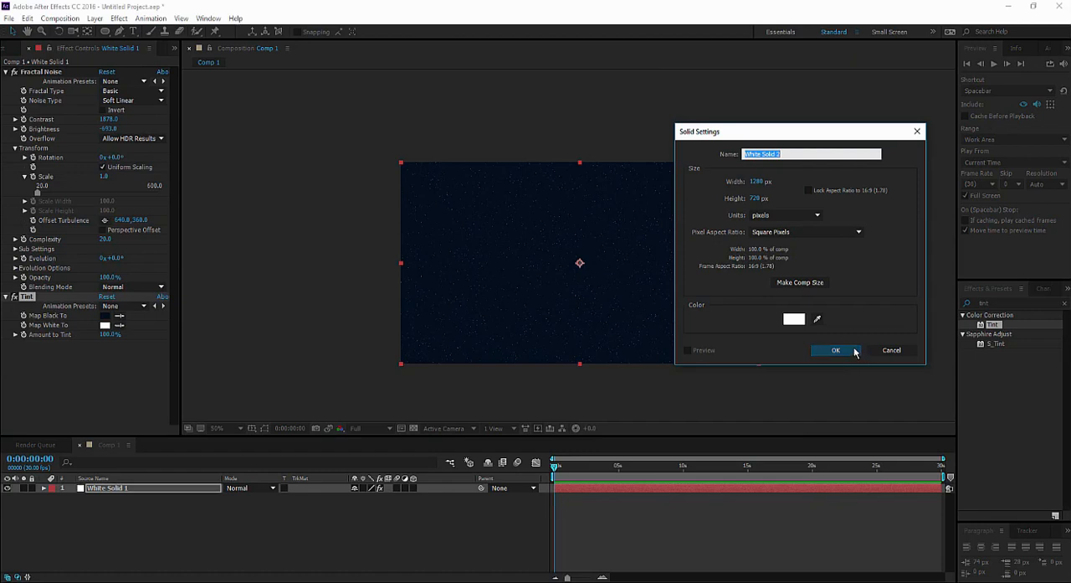
left_click(836, 350)
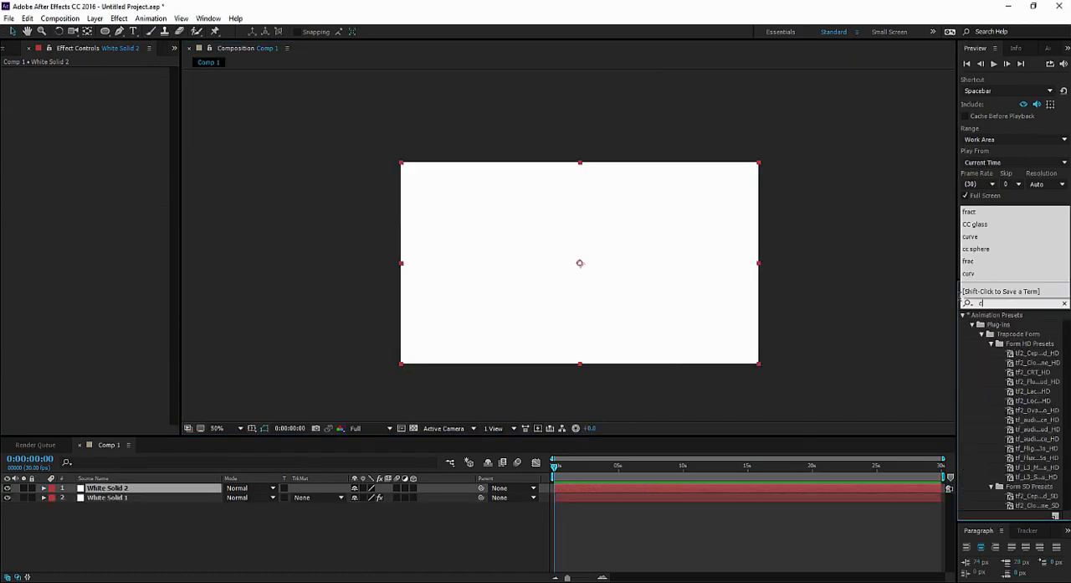
type("cc p")
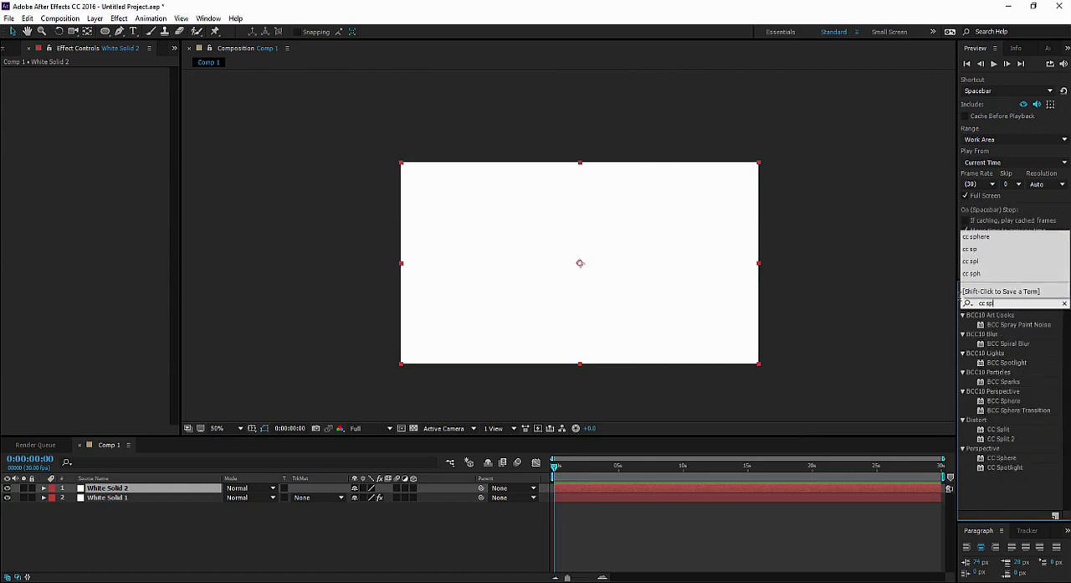
- Apply CC Sphere to White Solid 2 and adjust its light to shade a crescent
double_click(1005, 354)
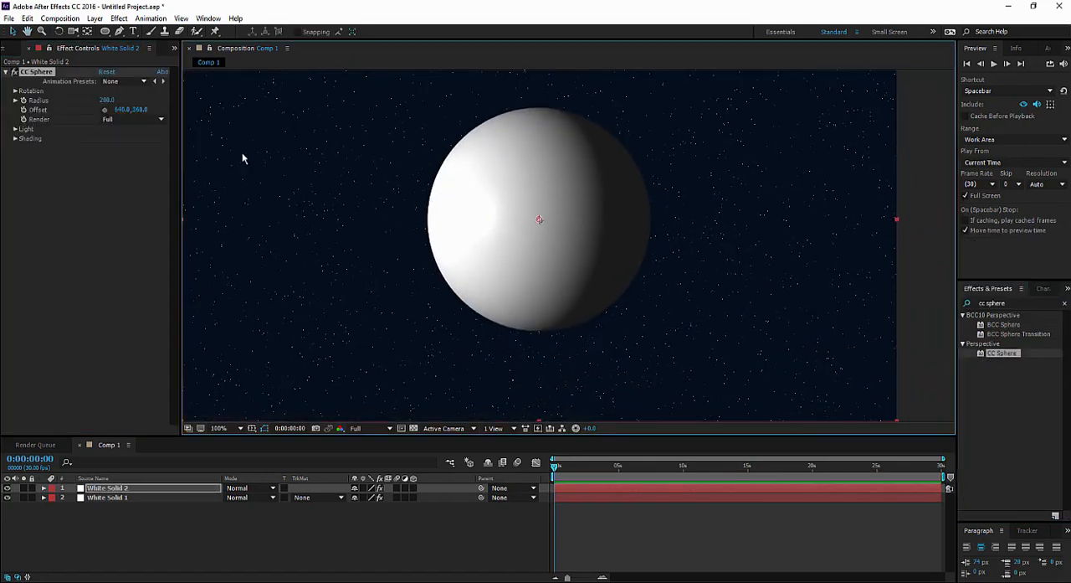
left_click(15, 129)
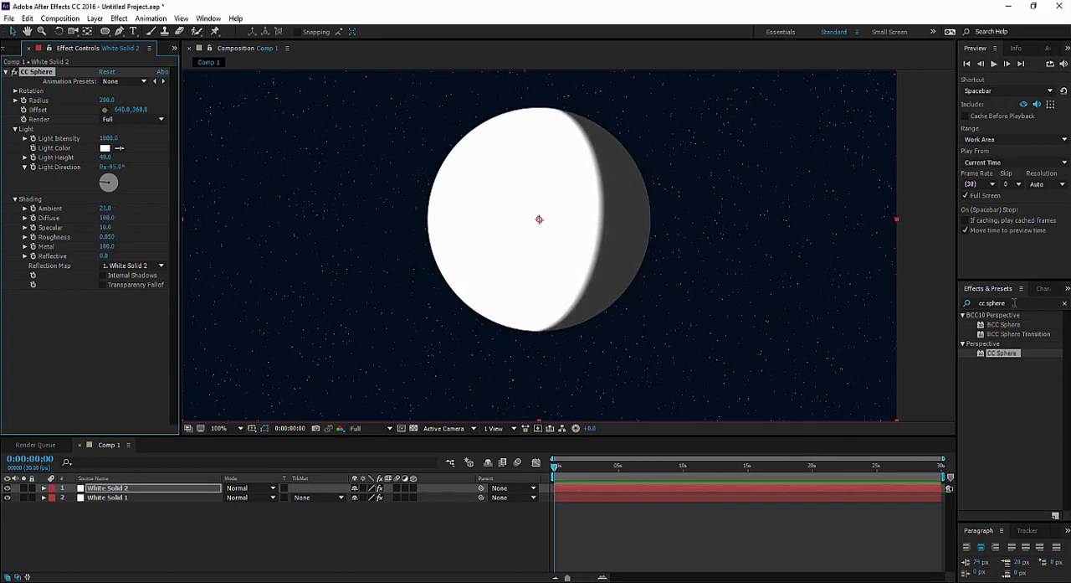
- Find the Curves effect to adjust the moon sphere's tone curve
type("curve")
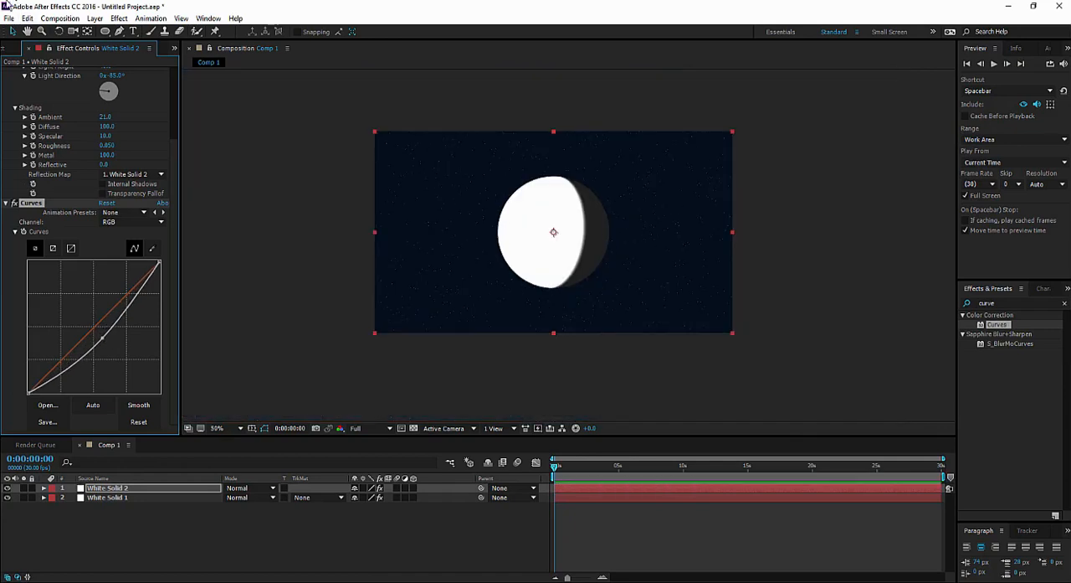
- Import the moon photo and scale it to match the lit sphere
left_click(8, 17)
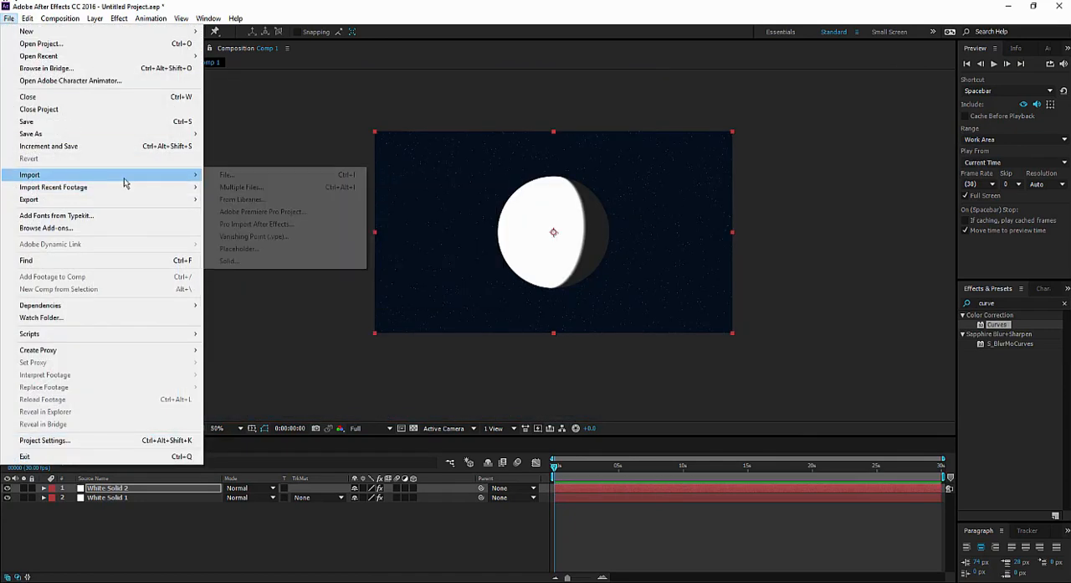
left_click(226, 174)
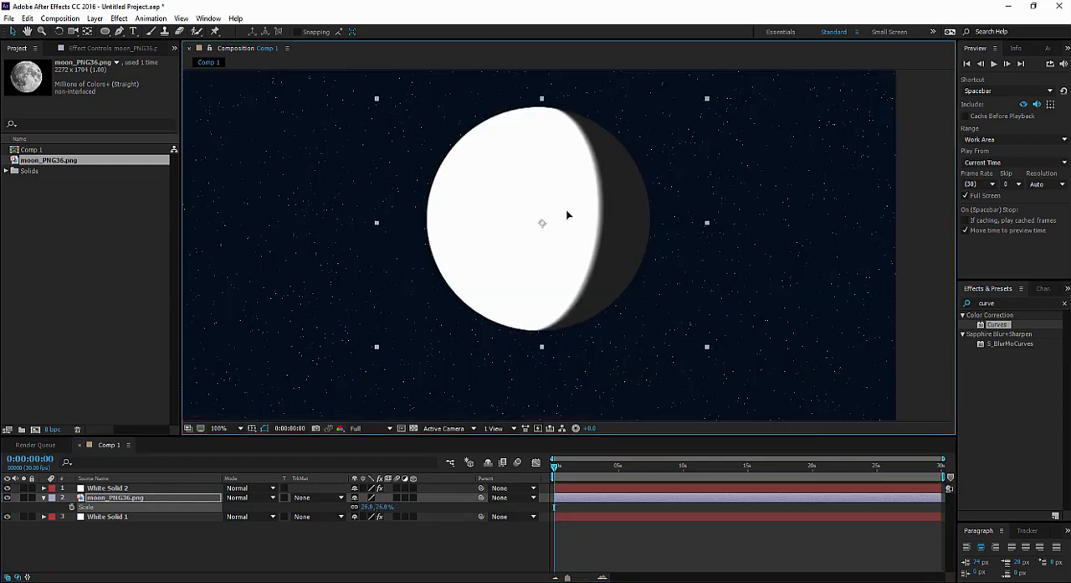
left_click(107, 487)
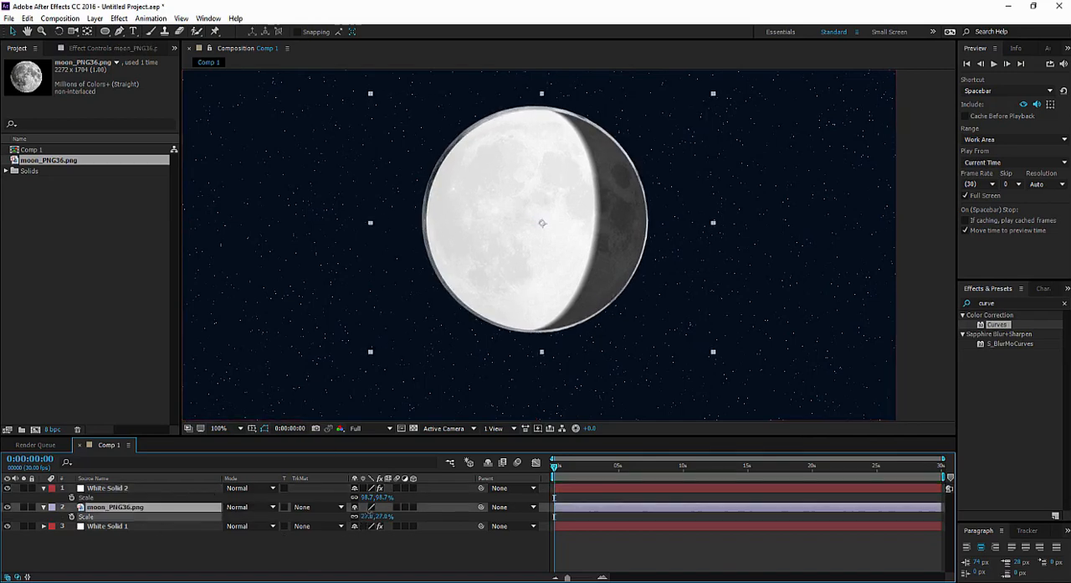
- Set the moon photo's track matte to Luma Matte "White Solid 2"
left_click(219, 429)
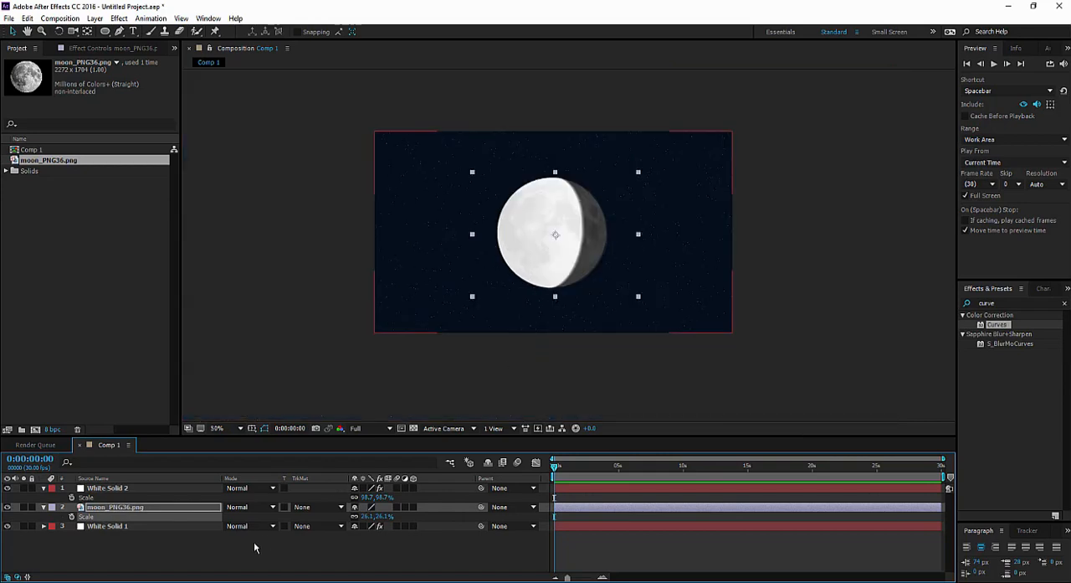
left_click(316, 505)
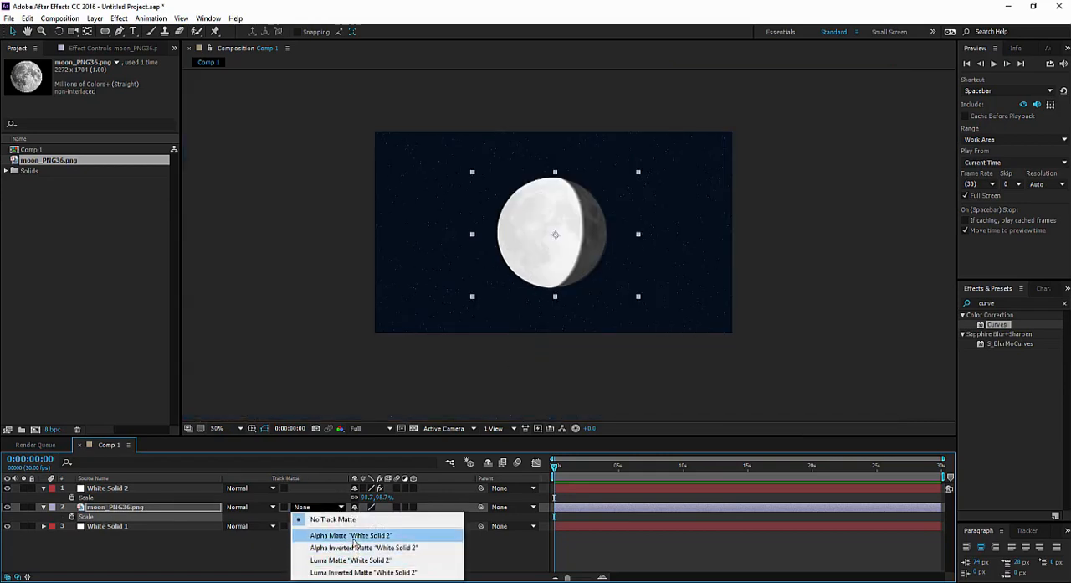
mouse_move(350, 559)
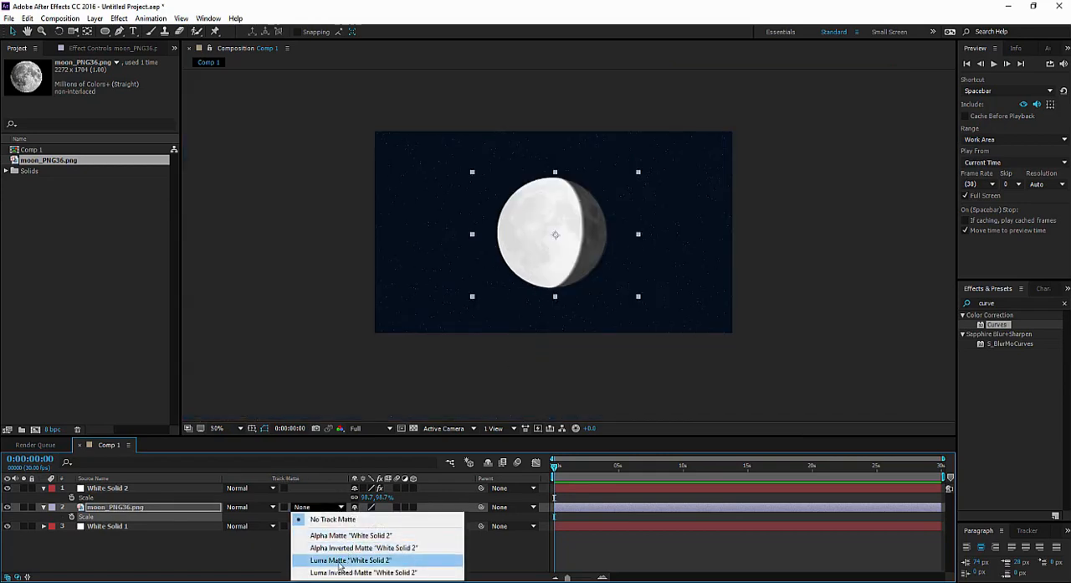
left_click(350, 559)
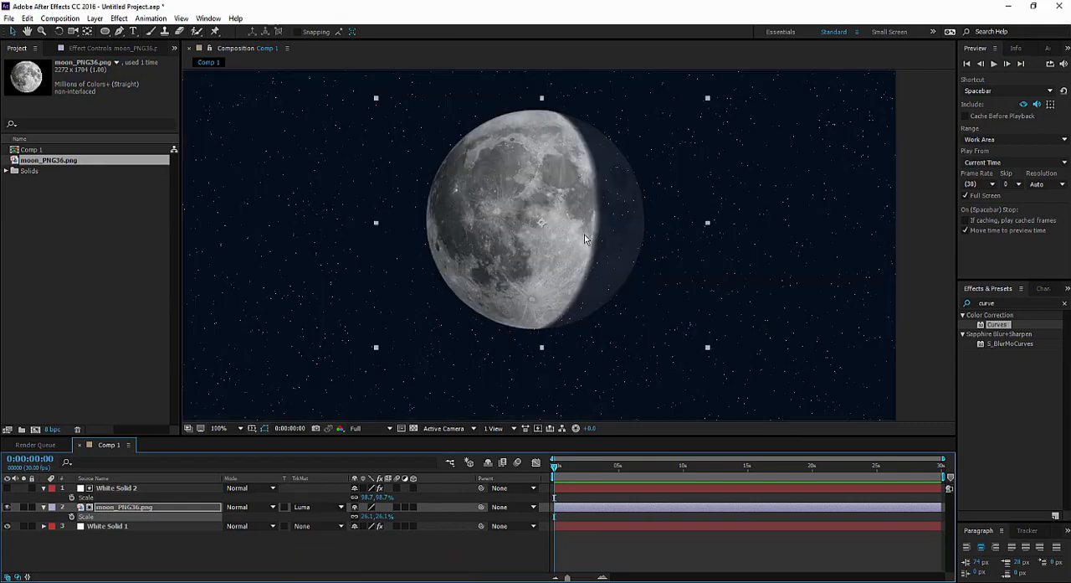
mouse_move(630, 168)
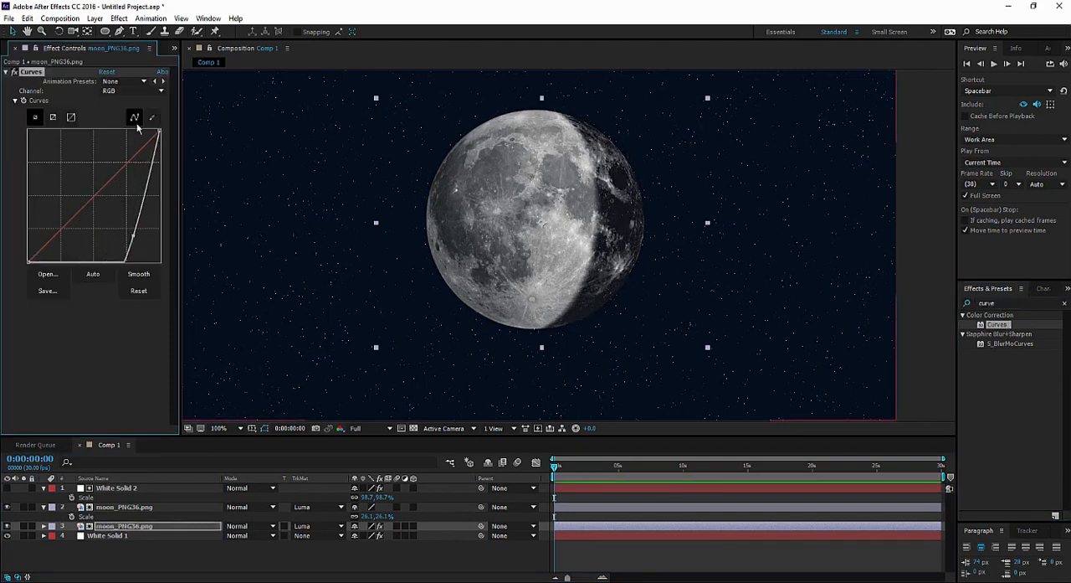
- Darken the duplicated moon copy by lowering its Curves, then select the starry background layer
left_click_drag(135, 126, 159, 201)
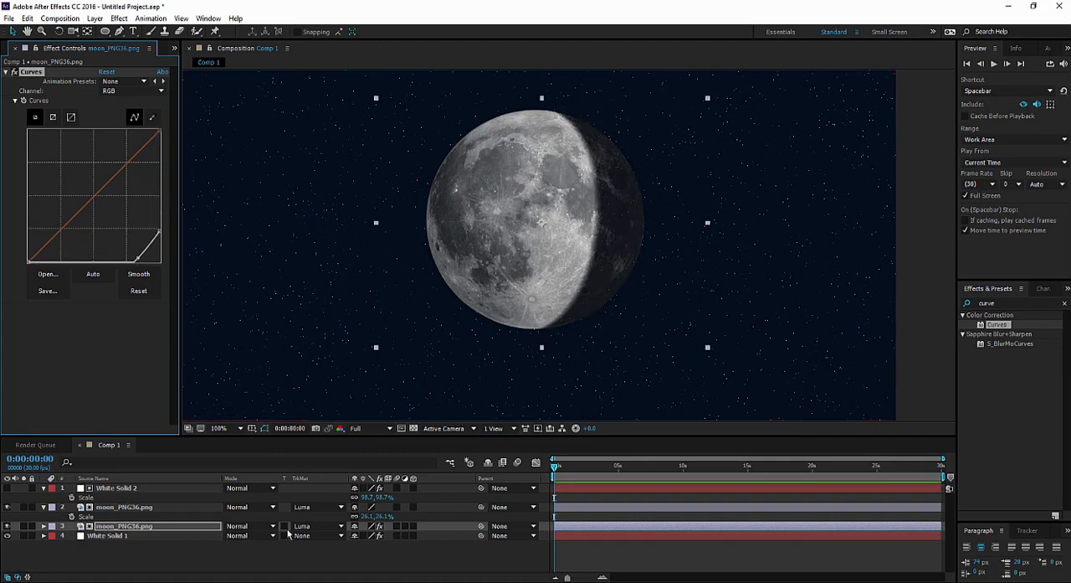
left_click(315, 526)
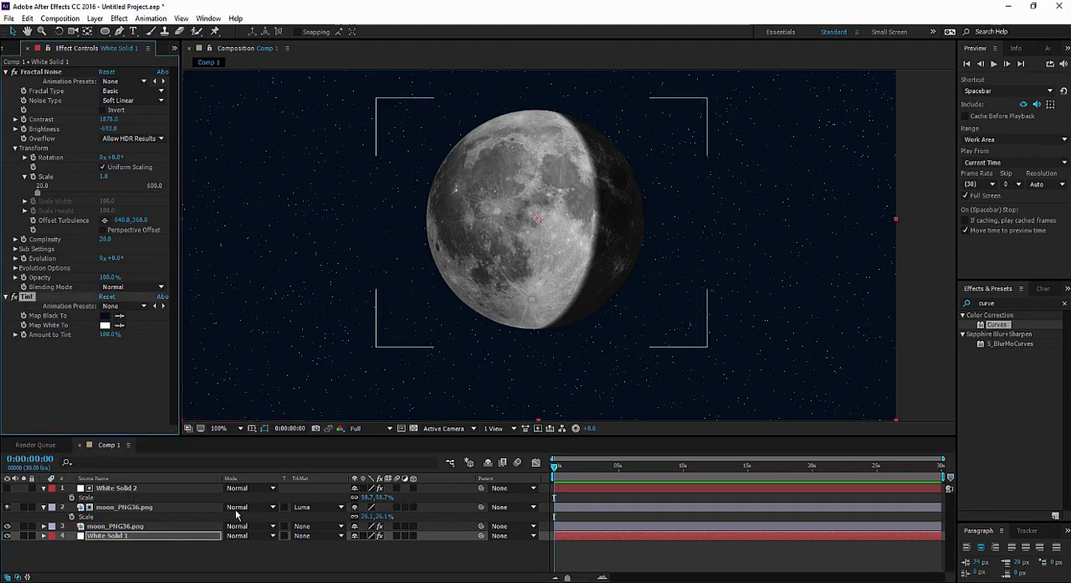
mouse_move(131, 527)
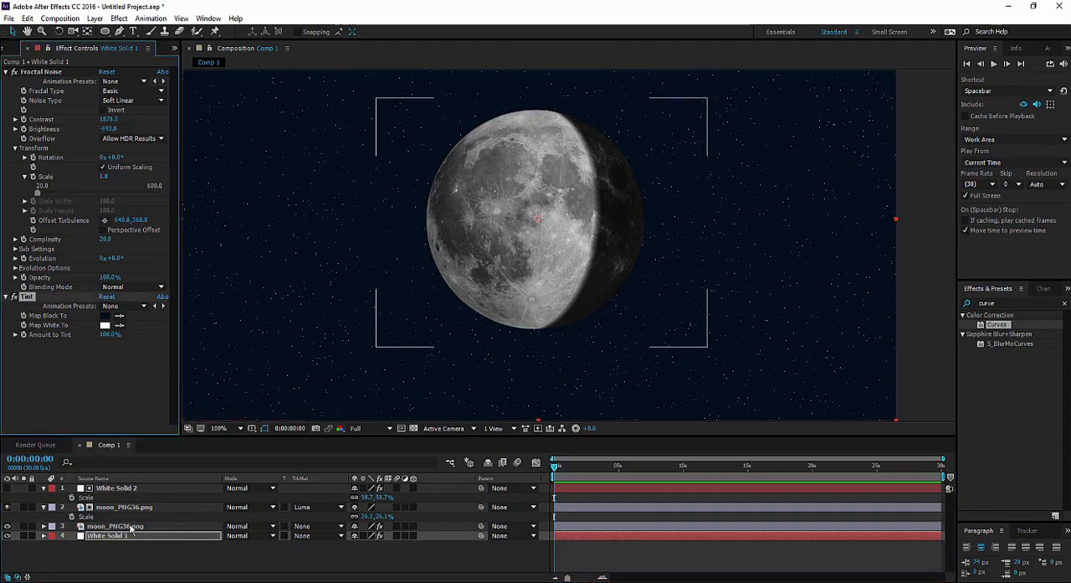
- Paste the copied Tint effect onto the darkened White Solid 2 moon layer
left_click(114, 526)
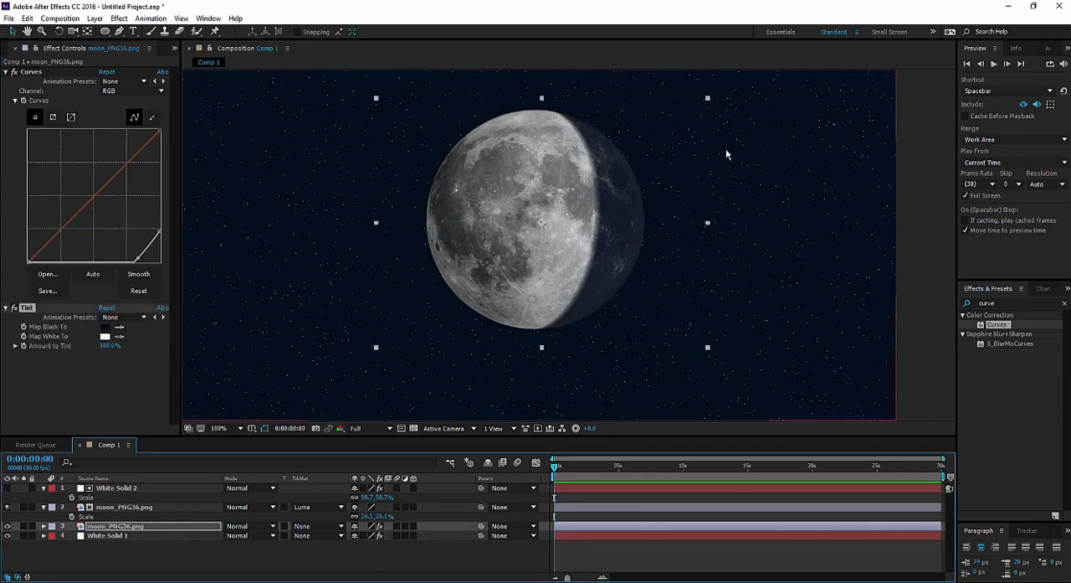
left_click(115, 487)
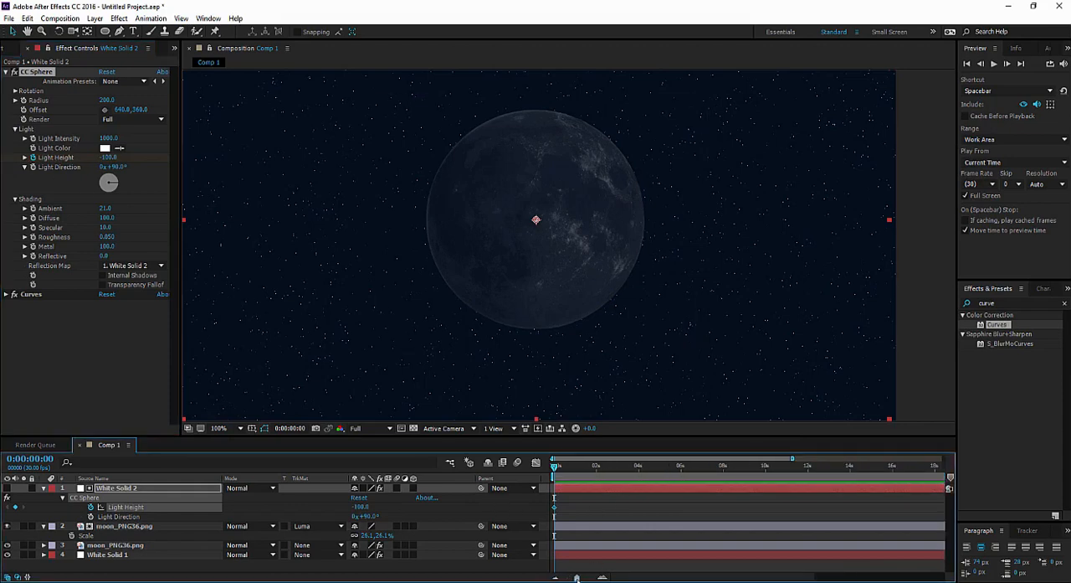
- Keyframe CC Sphere's Light Height and Direction so the moon goes from dark to fully lit
left_click(636, 466)
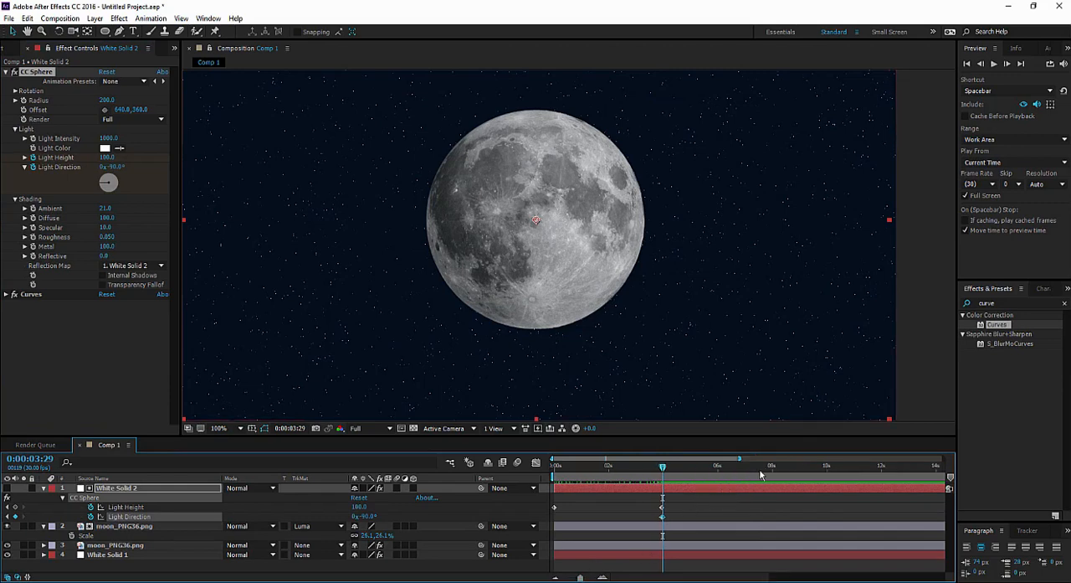
- Move the light keyframes and scrub time to show crescent, half and gibbous phases
left_click(772, 465)
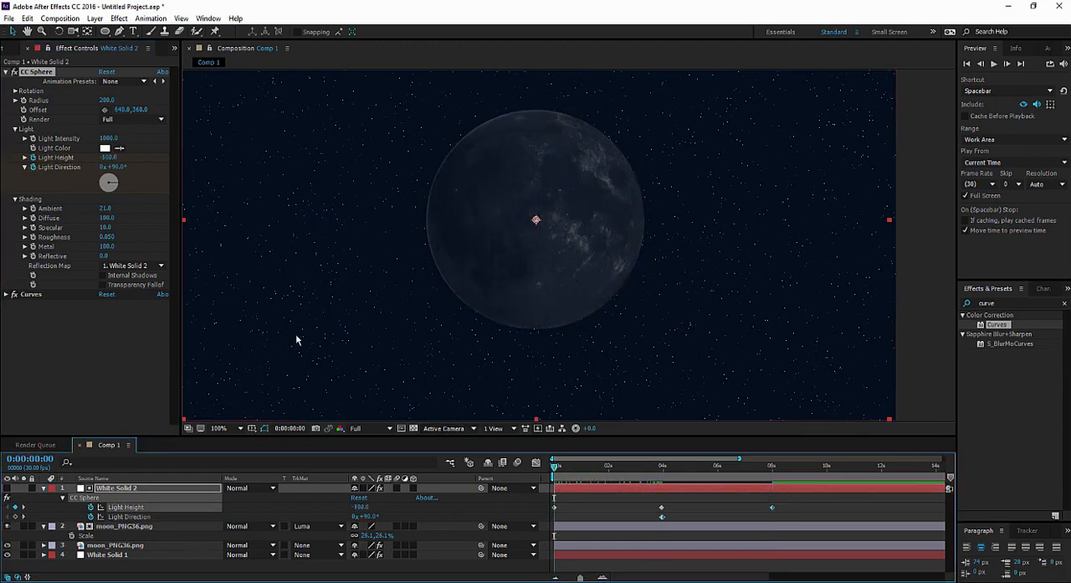
left_click(576, 466)
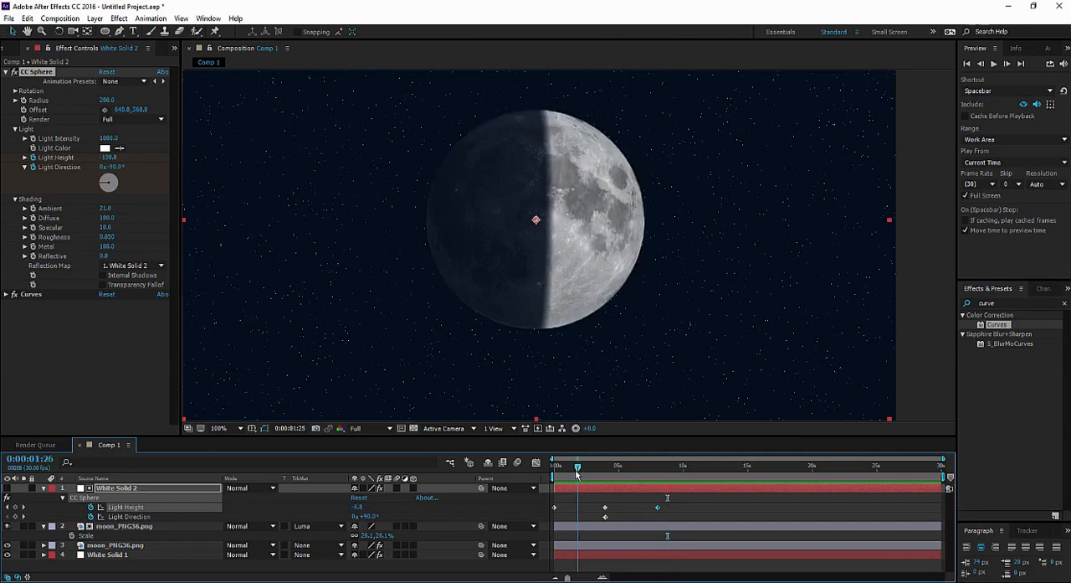
left_click(569, 465)
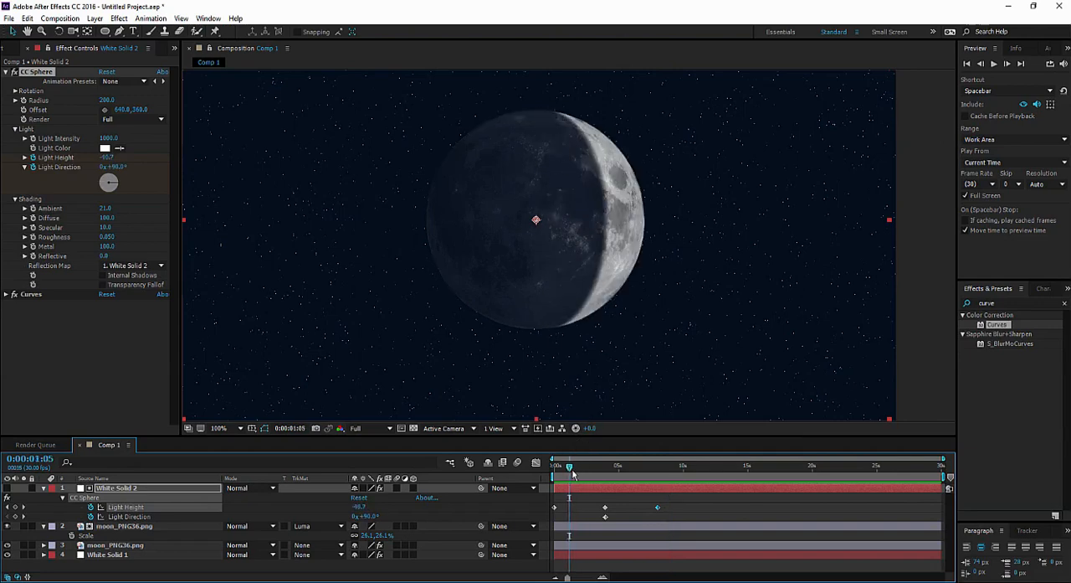
left_click_drag(569, 465, 574, 465)
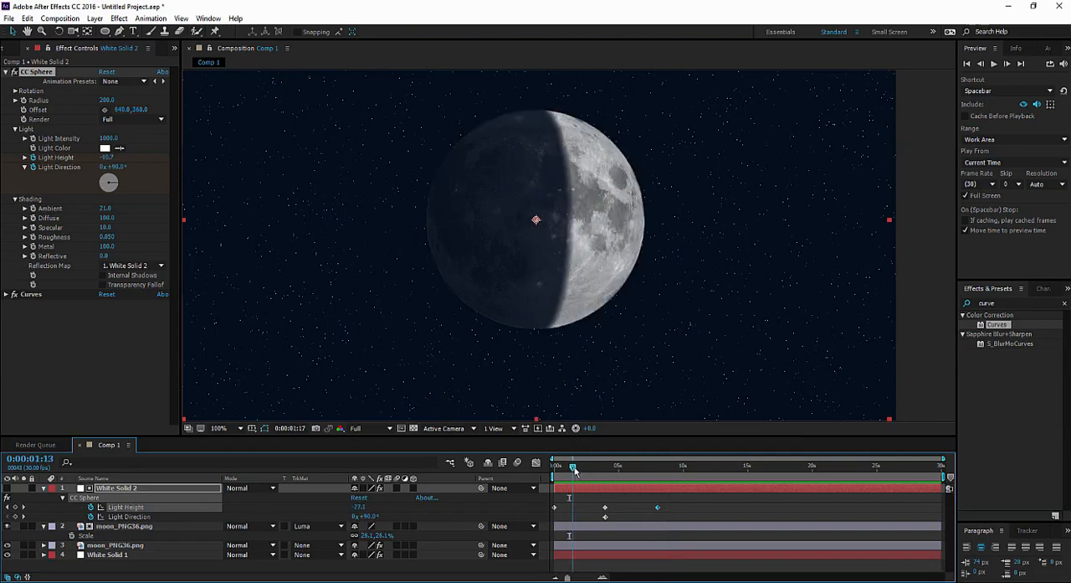
left_click_drag(572, 469, 619, 468)
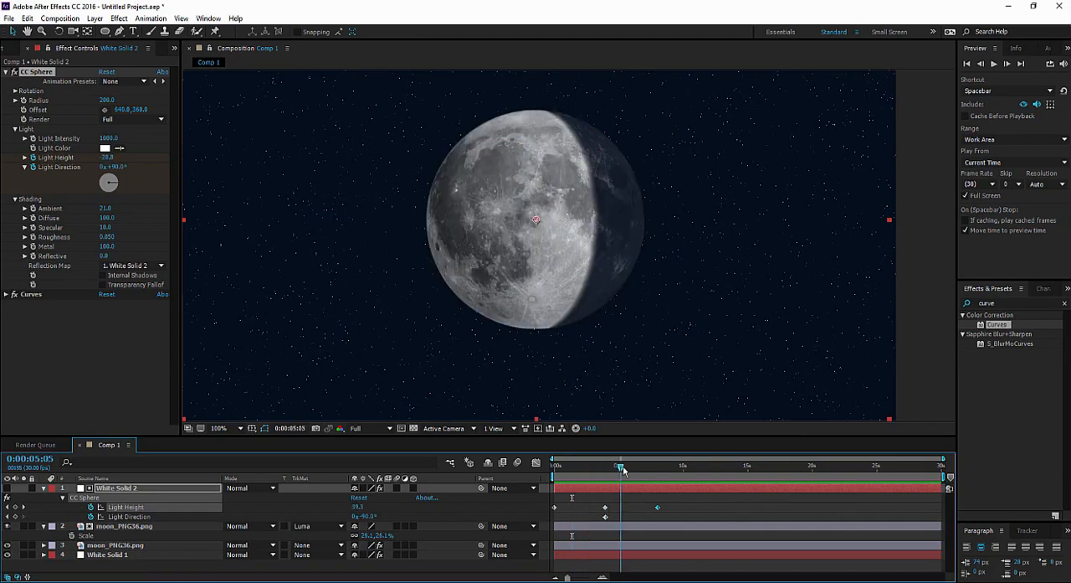